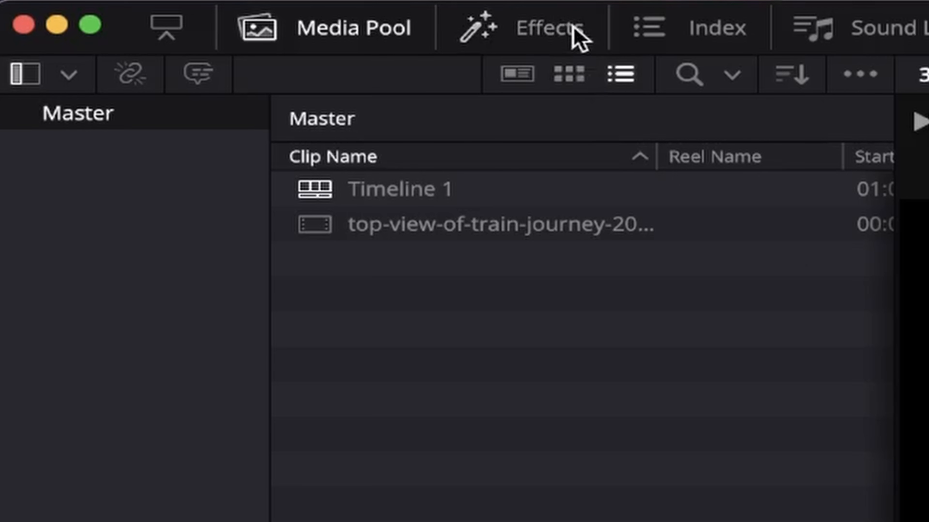
# - Add a Fusion Composition from Effects and change its duration to 00:00:10:00
pyautogui.click(547, 27)
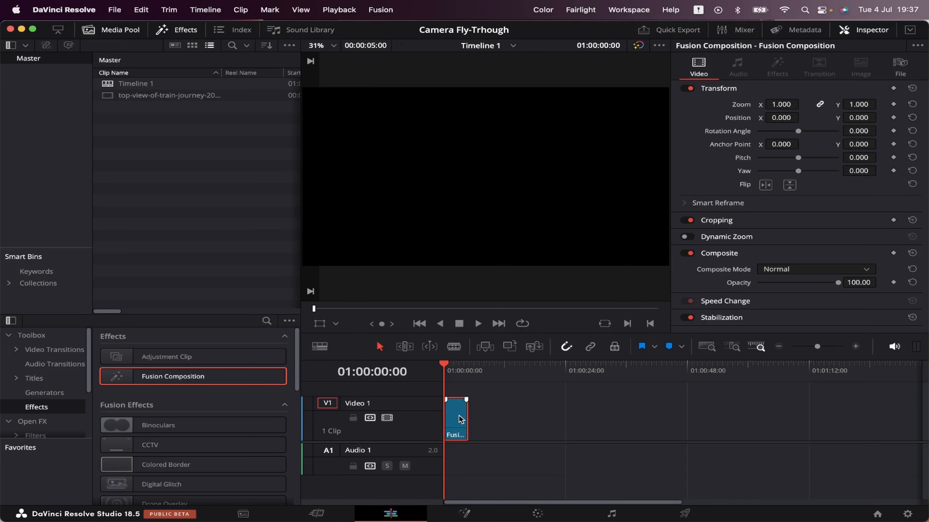
pyautogui.press('Cmd+D')
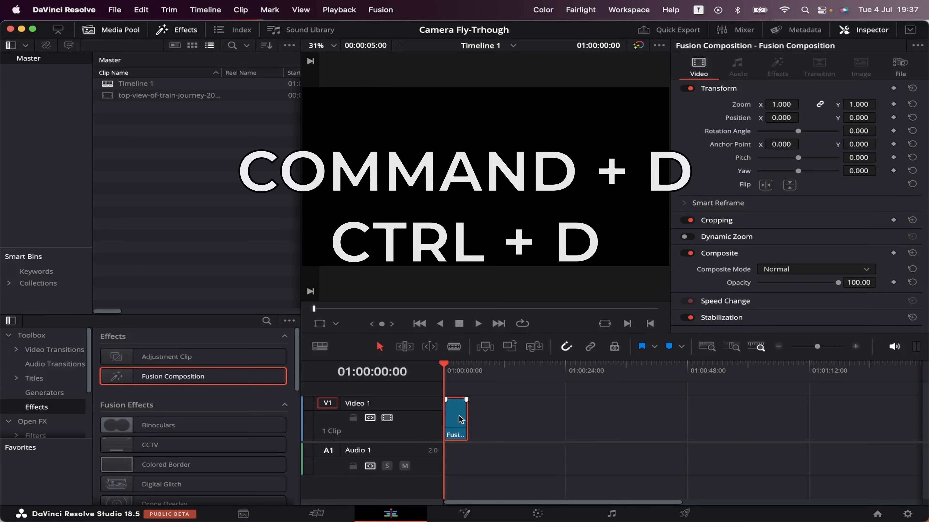
pyautogui.press('Cmd+D')
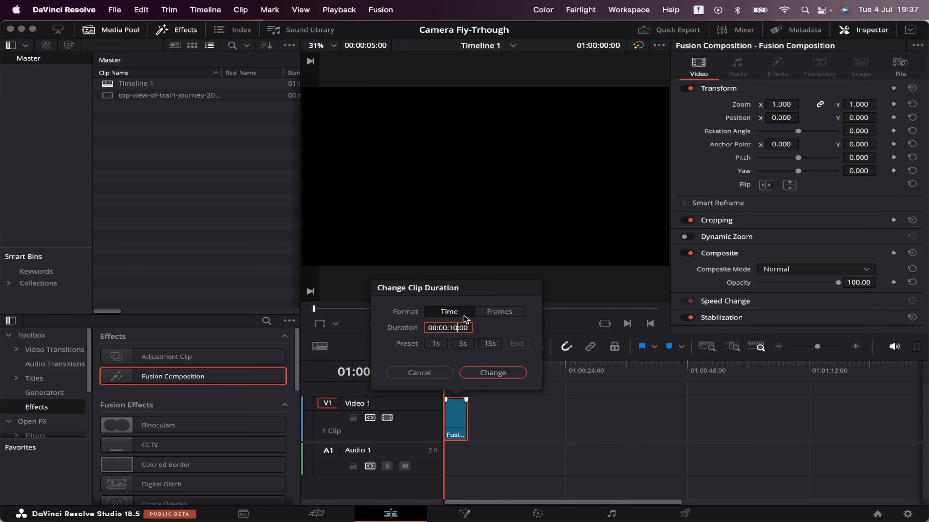
pyautogui.click(493, 372)
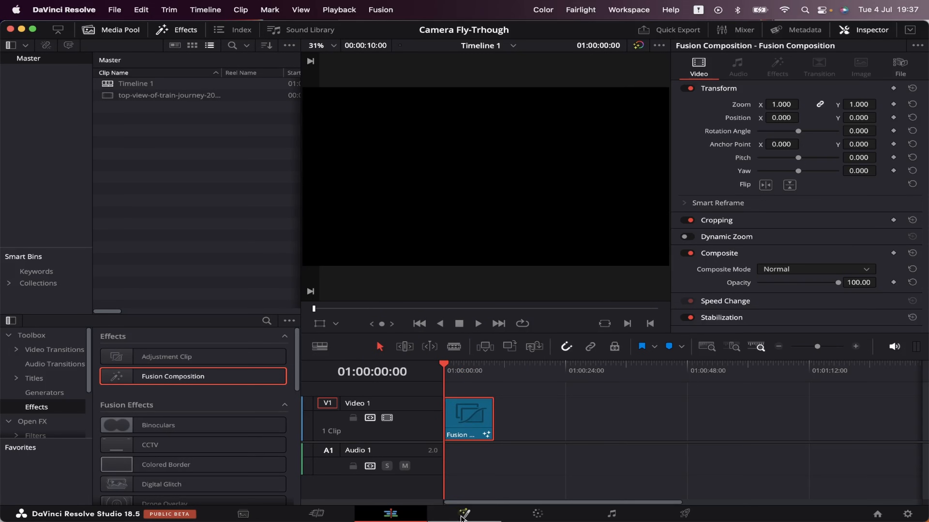
# - In the Fusion page, wire Merge3D1 into Renderer3D1 and Renderer3D1 into MediaOut1
pyautogui.click(465, 513)
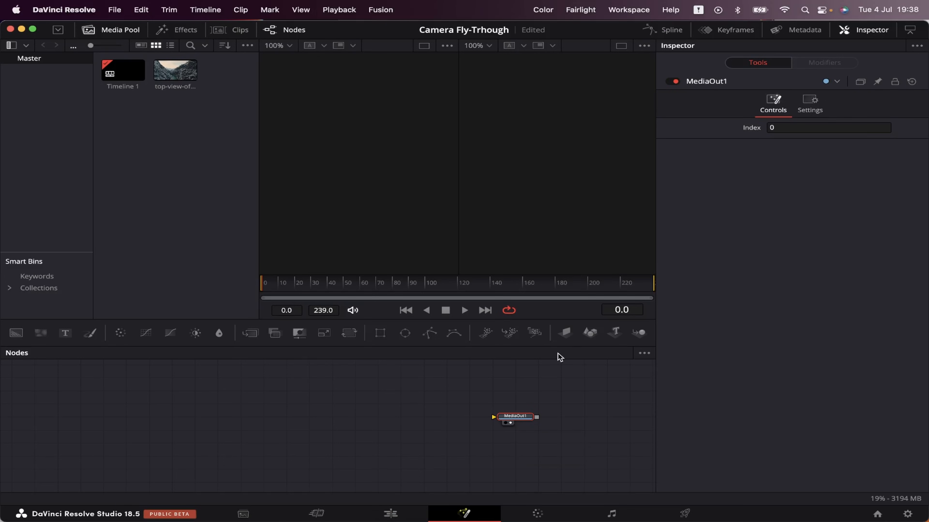
pyautogui.moveTo(423, 417)
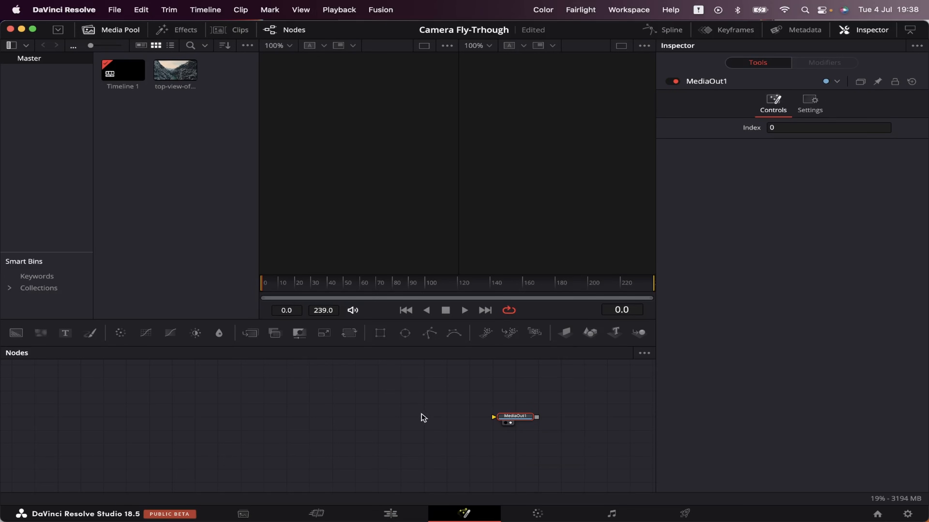
pyautogui.moveTo(343, 390)
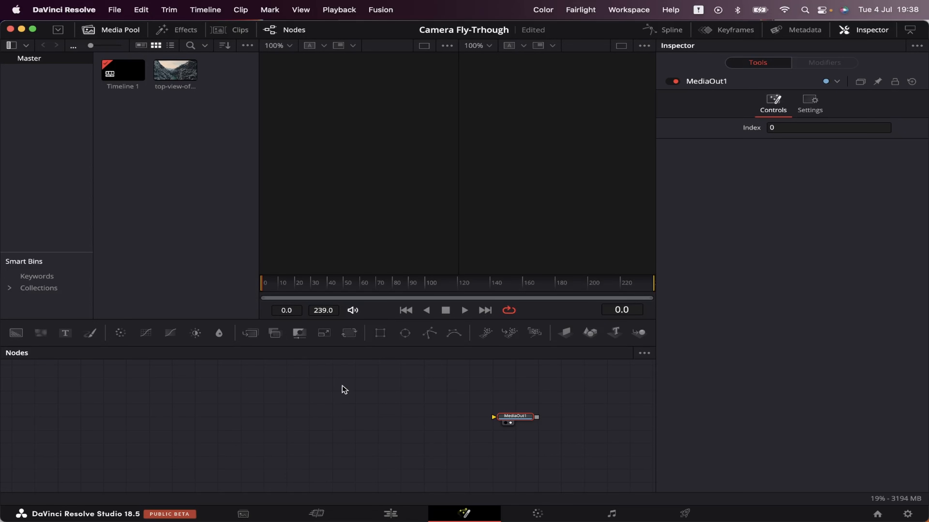
pyautogui.moveTo(484, 455)
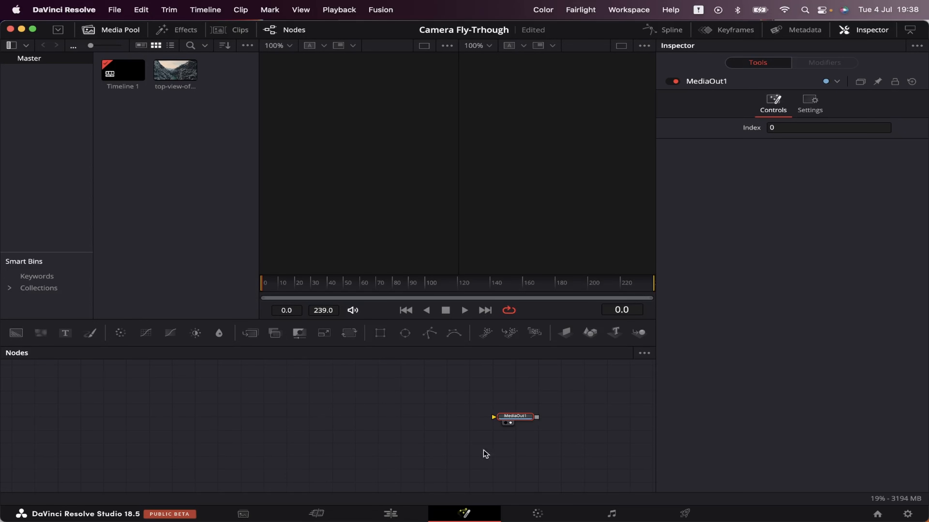
pyautogui.moveTo(515, 416); pyautogui.dragTo(492, 416)
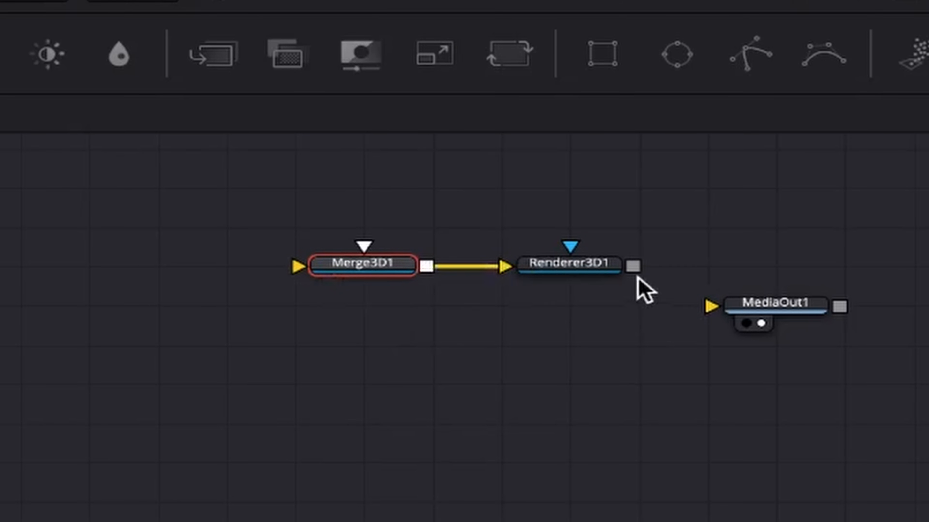
pyautogui.moveTo(635, 266); pyautogui.dragTo(711, 307)
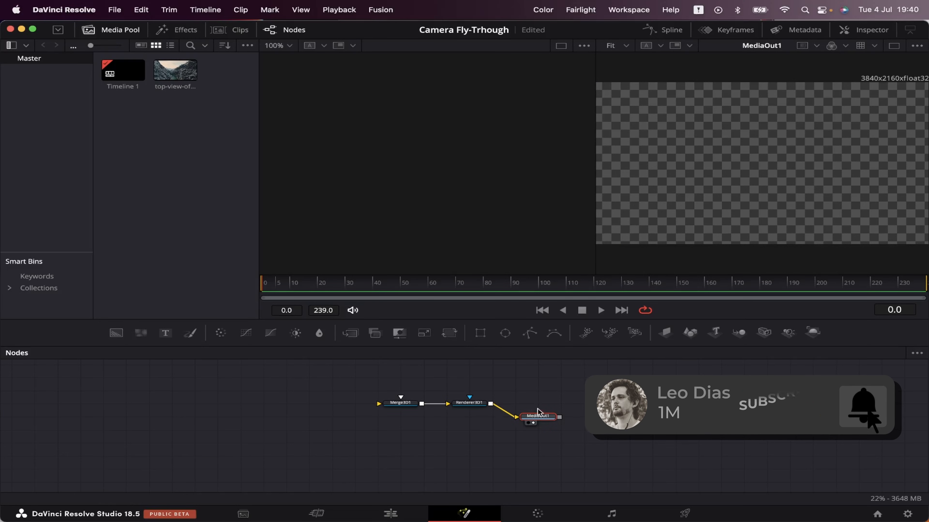
# - Bring the mountain clip in as MediaIn1 via ImagePlane3D into Merge3D1 and view the 3D scene
pyautogui.click(175, 72)
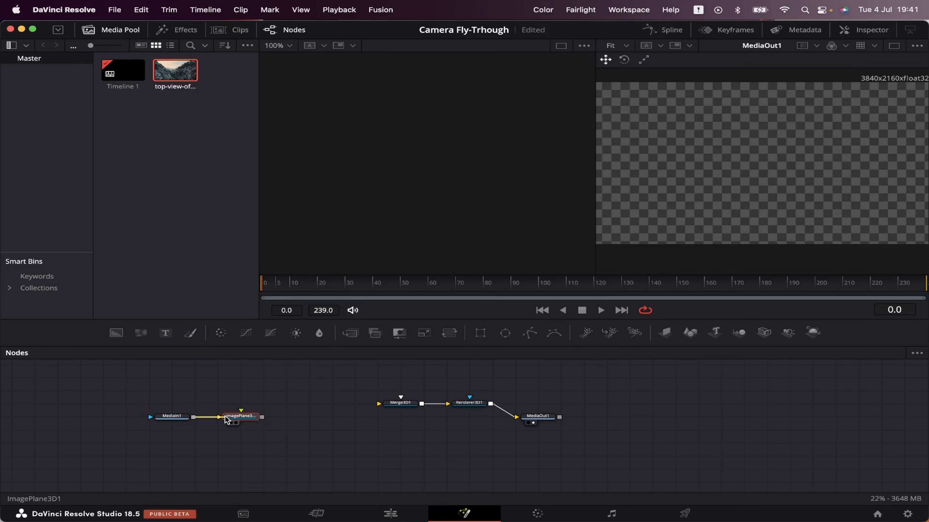
pyautogui.moveTo(264, 418)
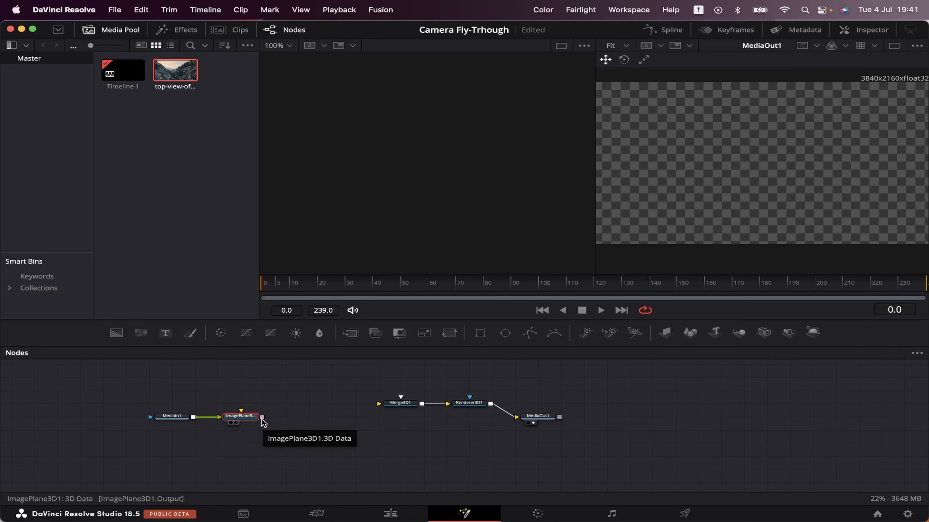
pyautogui.moveTo(262, 417); pyautogui.dragTo(378, 406)
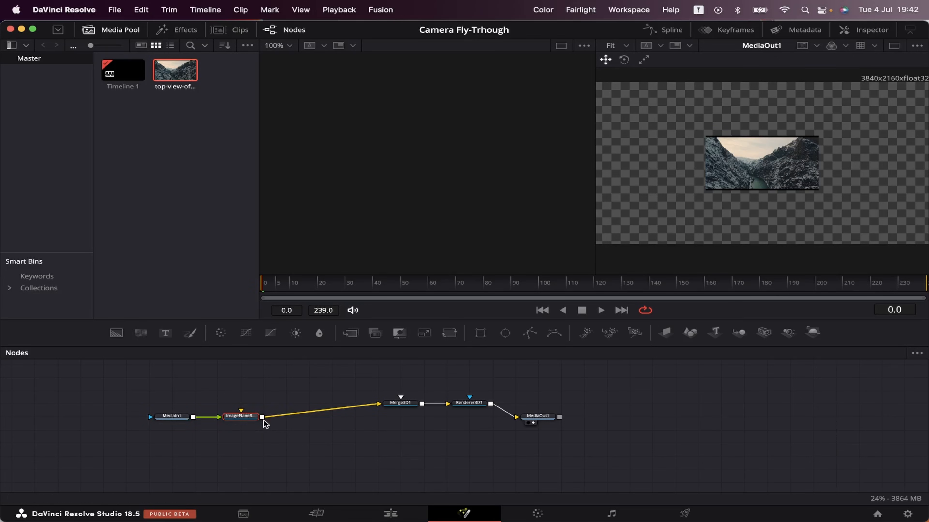
pyautogui.click(124, 417)
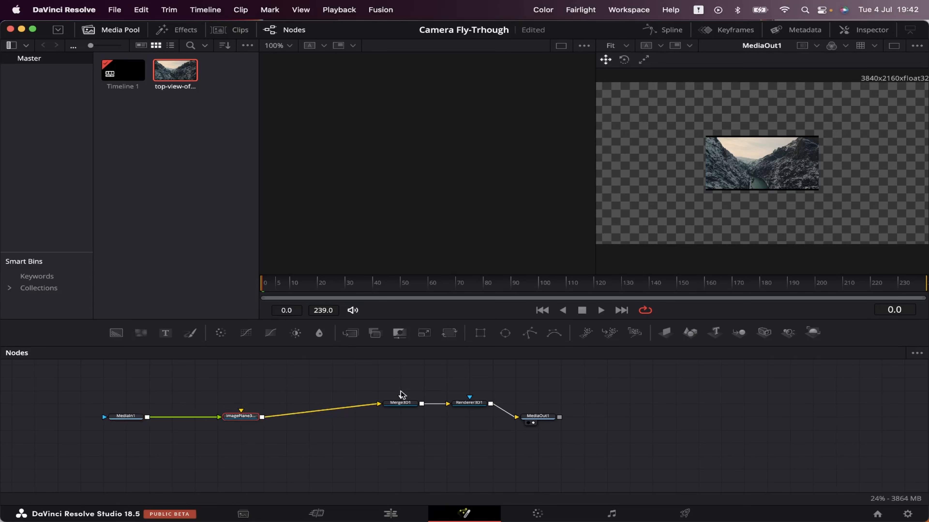
pyautogui.click(399, 403)
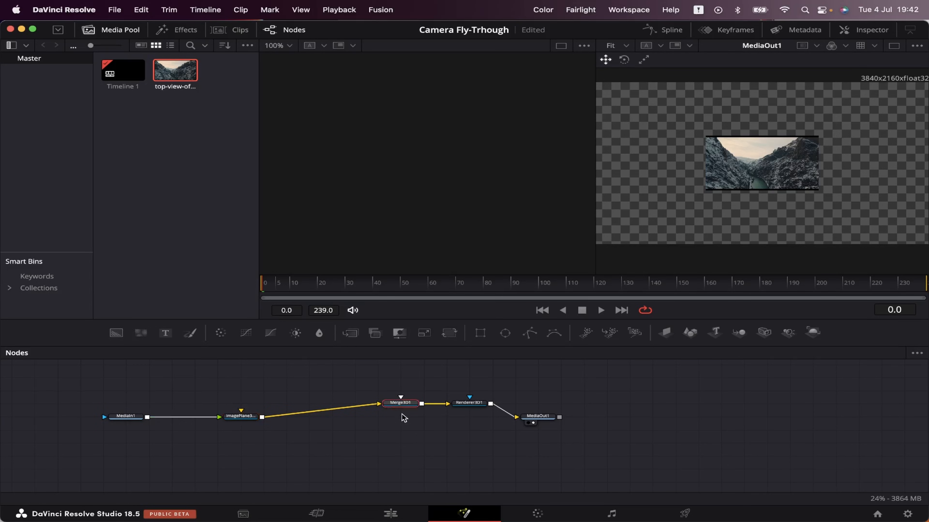
pyautogui.click(399, 403)
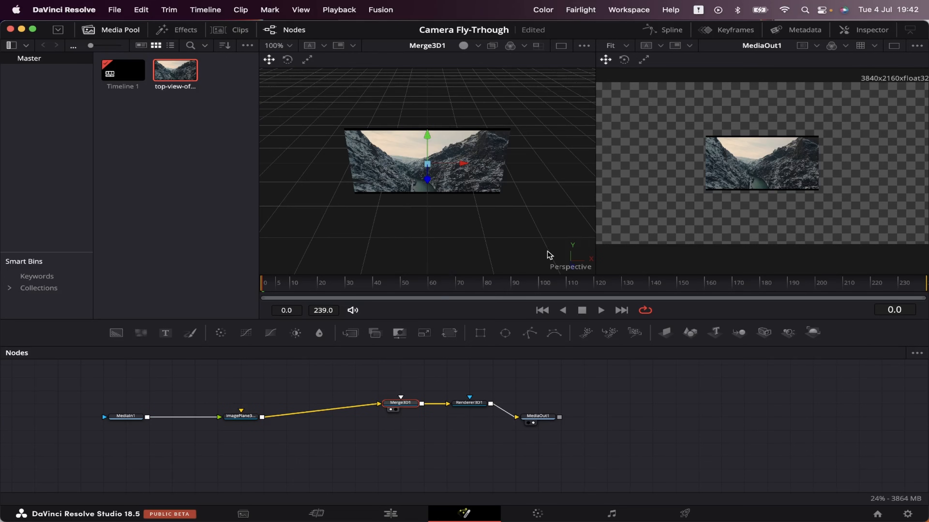
pyautogui.moveTo(441, 211)
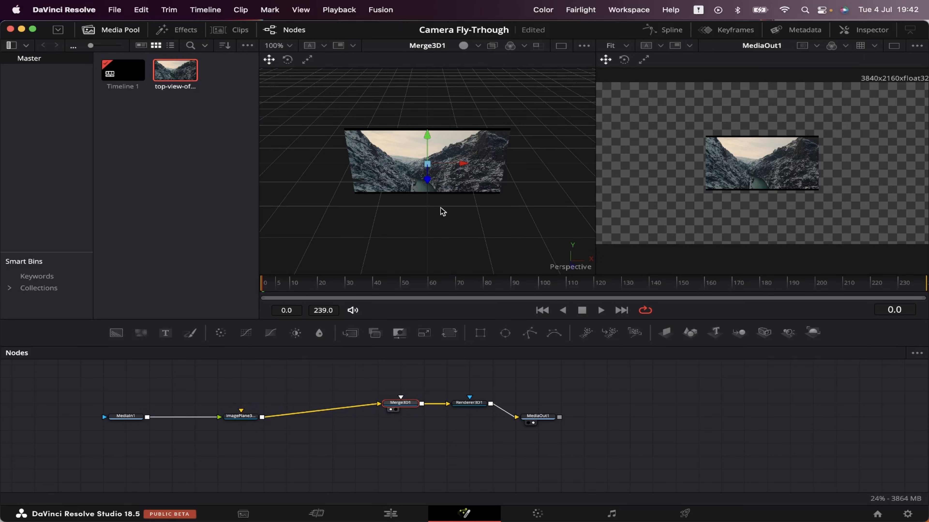
pyautogui.moveTo(558, 362)
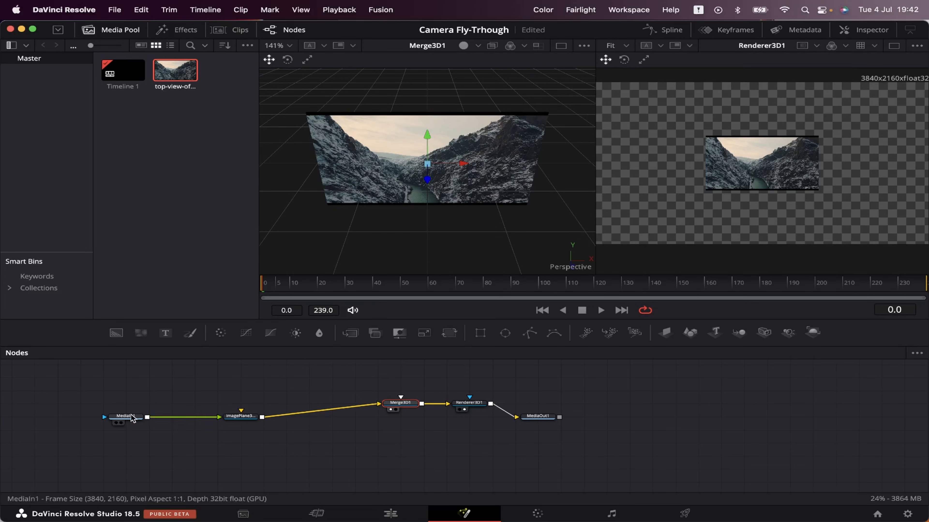
# - Insert a Transform after MediaIn1 and hide the Media Pool to enlarge the viewers
pyautogui.click(125, 417)
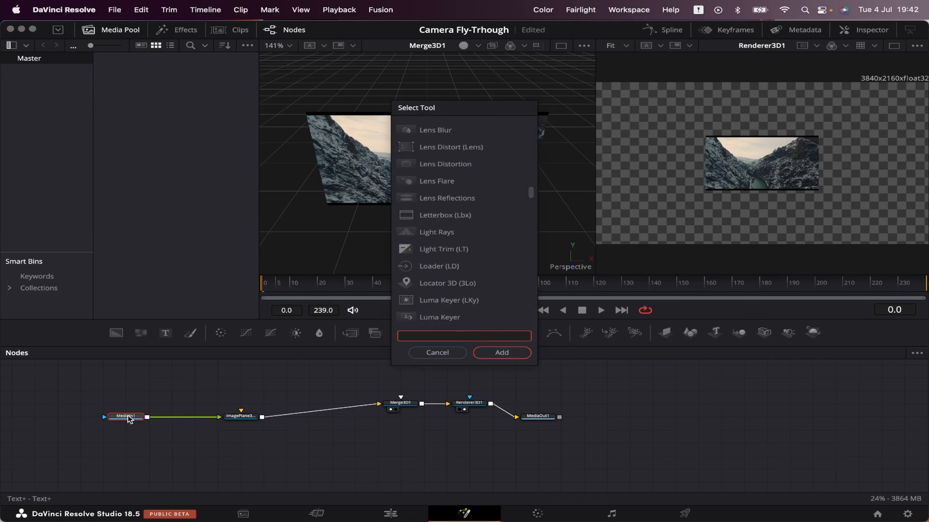
pyautogui.click(503, 353)
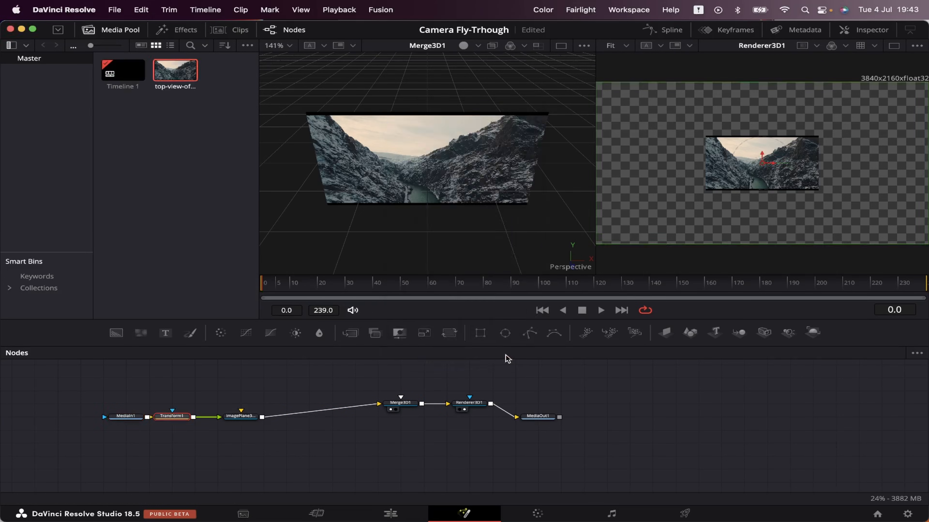
pyautogui.click(872, 30)
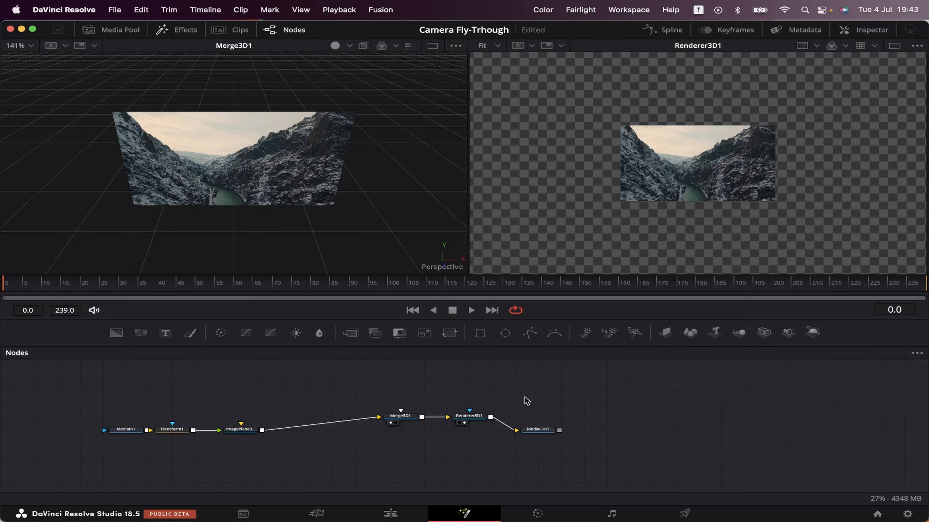
pyautogui.moveTo(765, 335)
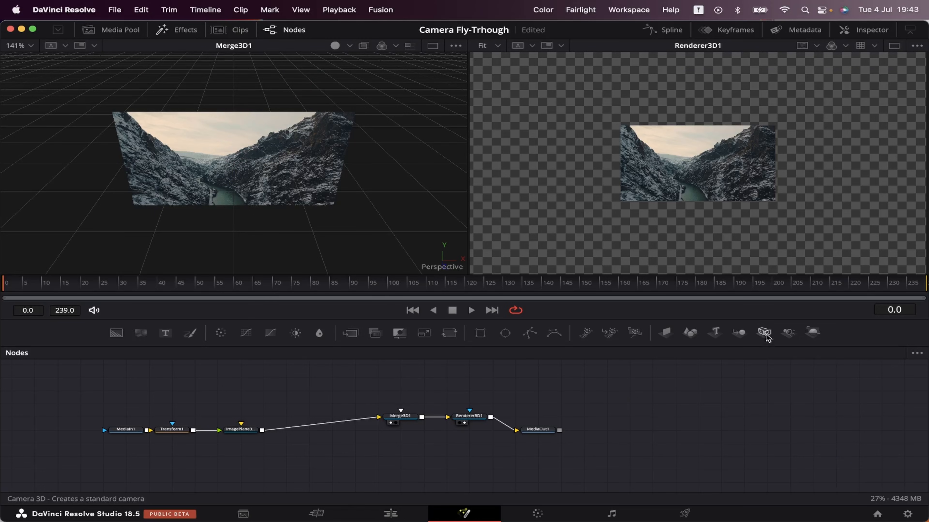
# - Add Camera3D1 and Text3D1 feeding Merge3D1 and bring up the Text3D1 settings
pyautogui.click(764, 332)
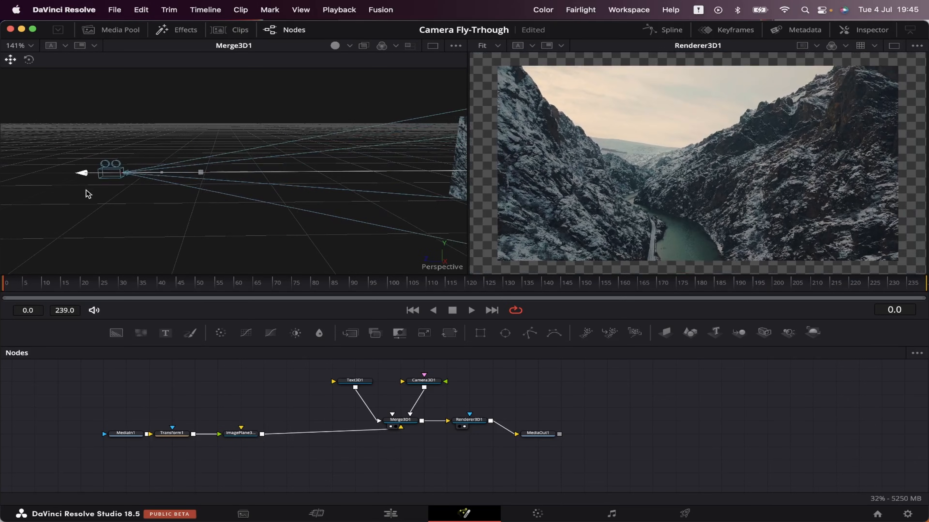
pyautogui.click(355, 381)
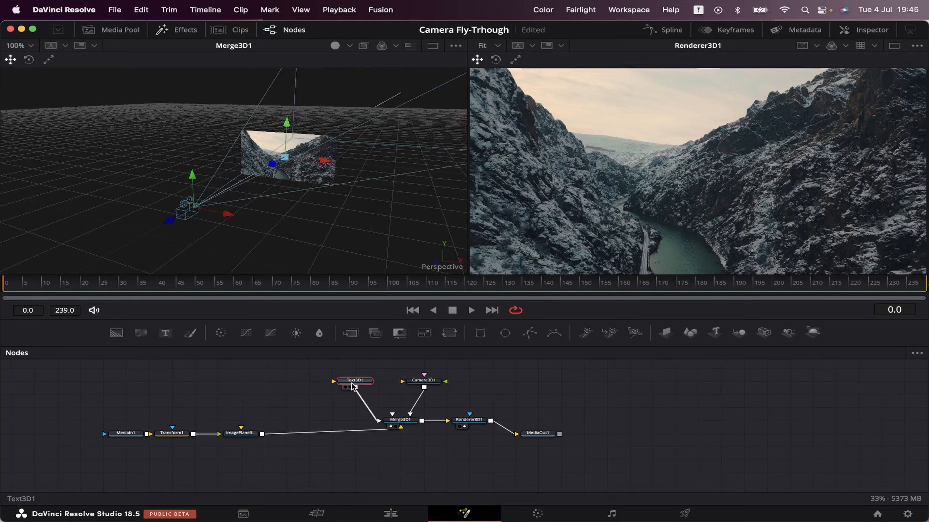
pyautogui.doubleClick(354, 381)
pyautogui.write('3D')
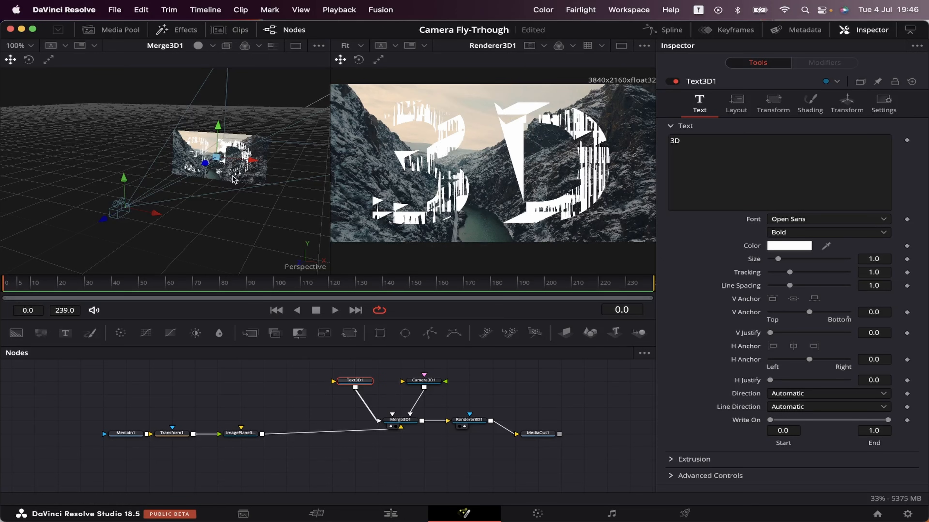
pyautogui.moveTo(202, 183)
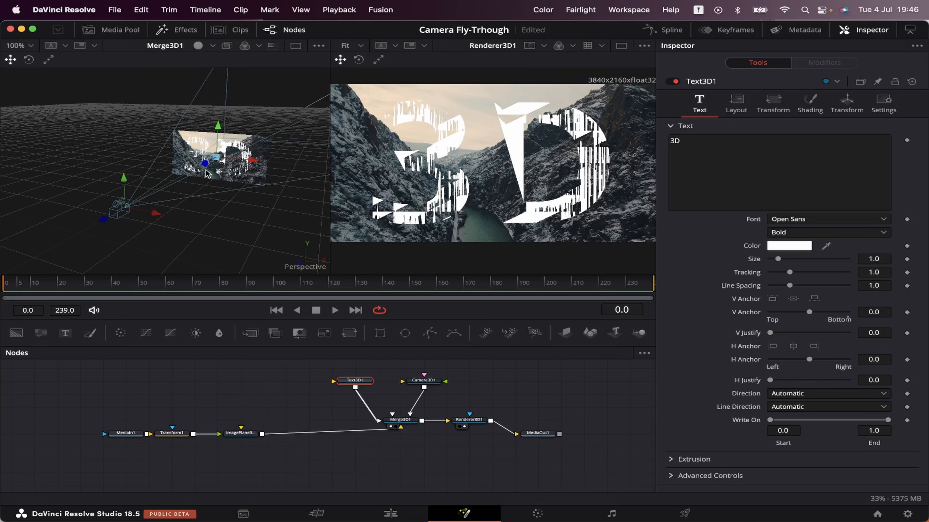
# - Set Text3D1 Translation Z to about 1.01, Size 0.31 and Extrusion Depth about 0.07
pyautogui.click(847, 103)
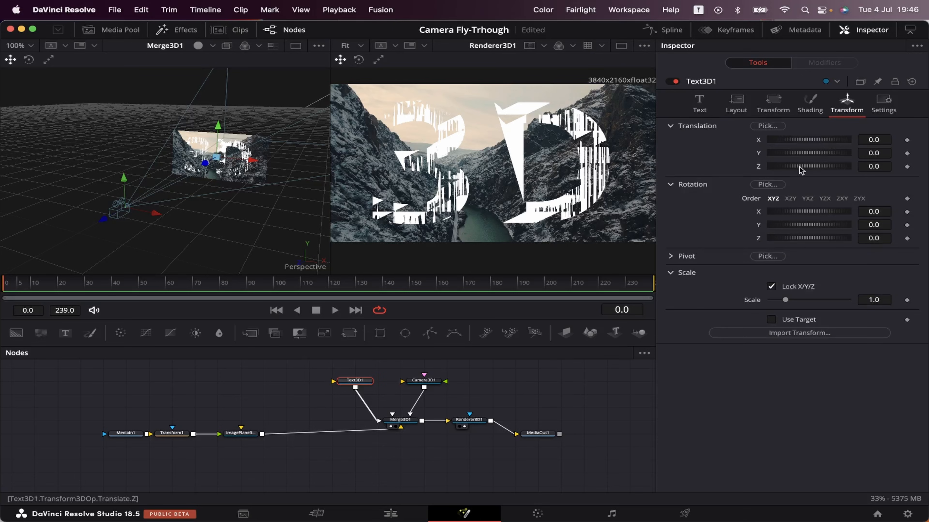
pyautogui.moveTo(722, 170)
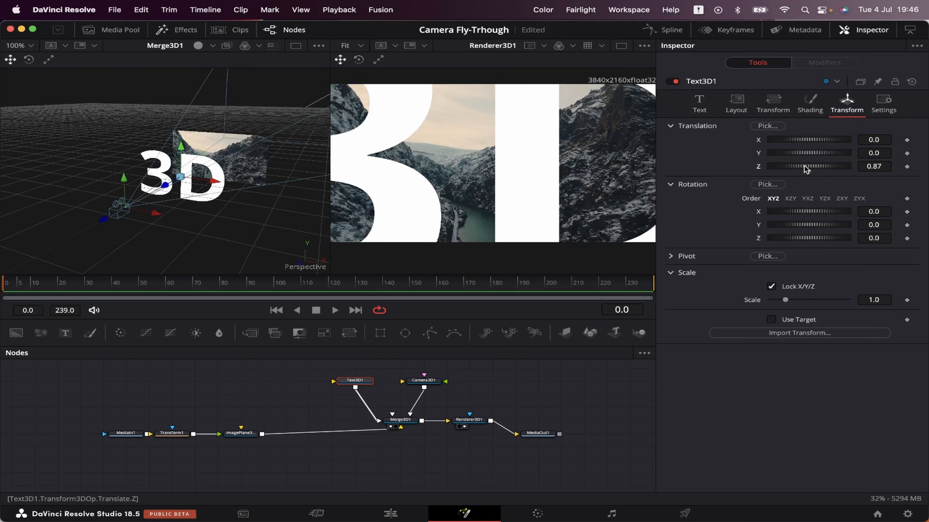
pyautogui.moveTo(805, 167); pyautogui.dragTo(810, 166)
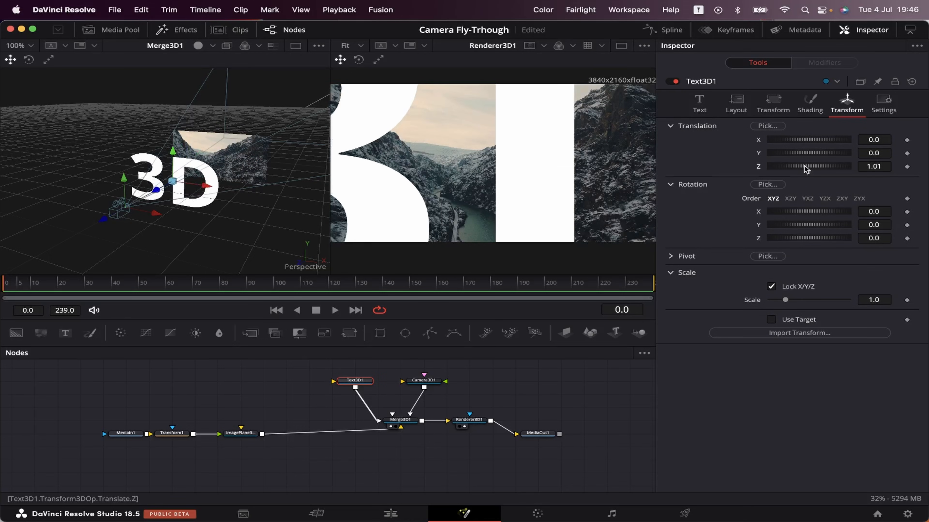
pyautogui.click(699, 104)
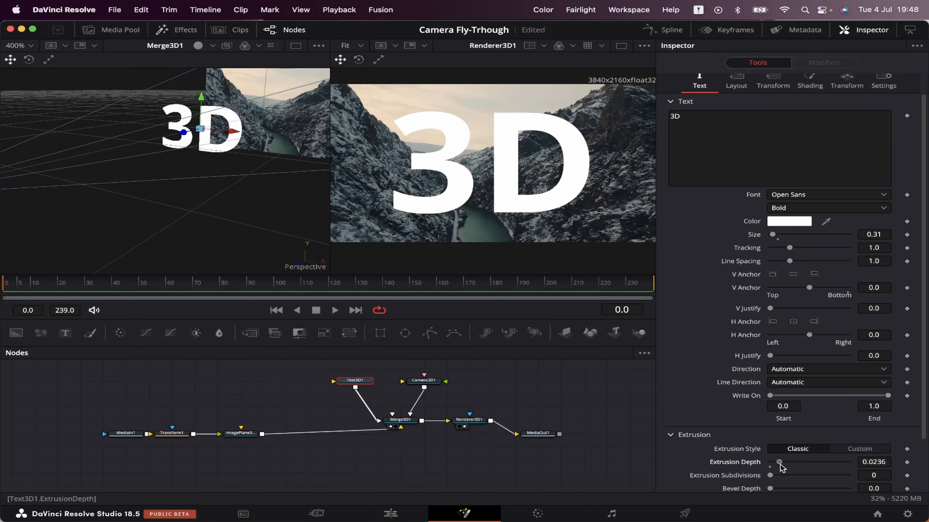
pyautogui.moveTo(772, 463); pyautogui.dragTo(796, 462)
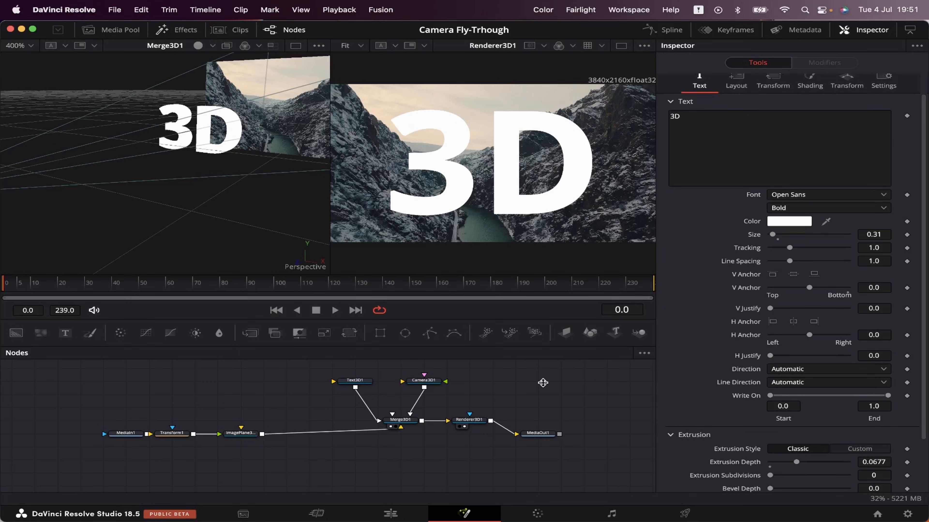
pyautogui.moveTo(354, 388); pyautogui.dragTo(308, 383)
pyautogui.write('trans')
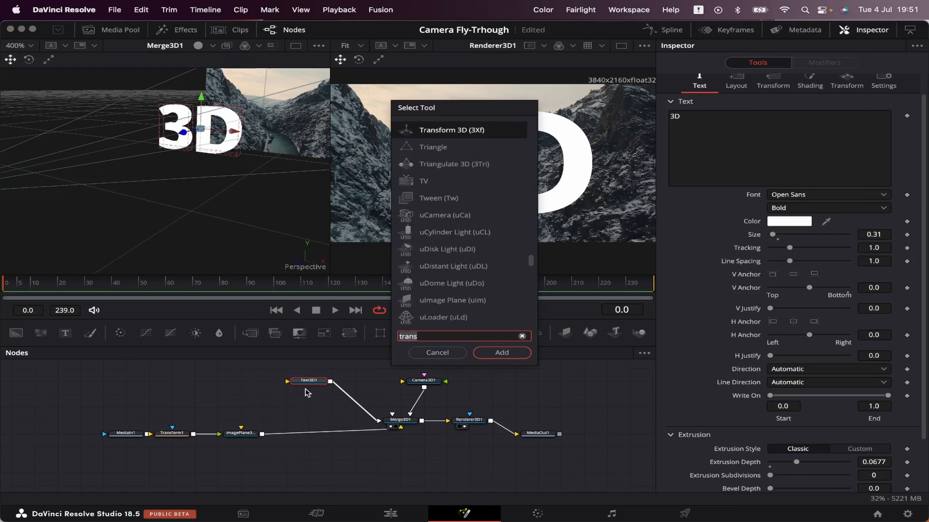
# - Add a Replace Material after Text3D1 with the Chrome shader and a light grey Diffuse Color
pyautogui.write('repla')
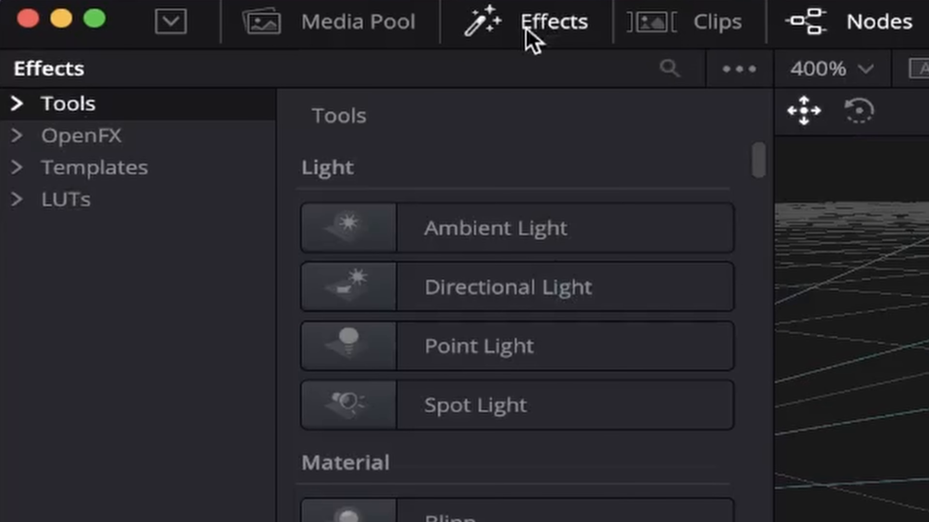
pyautogui.click(154, 401)
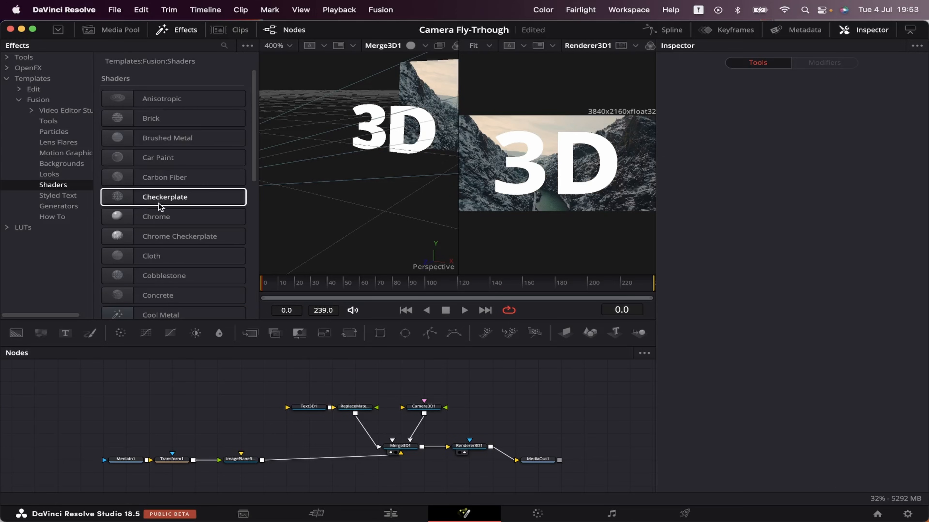
pyautogui.click(156, 217)
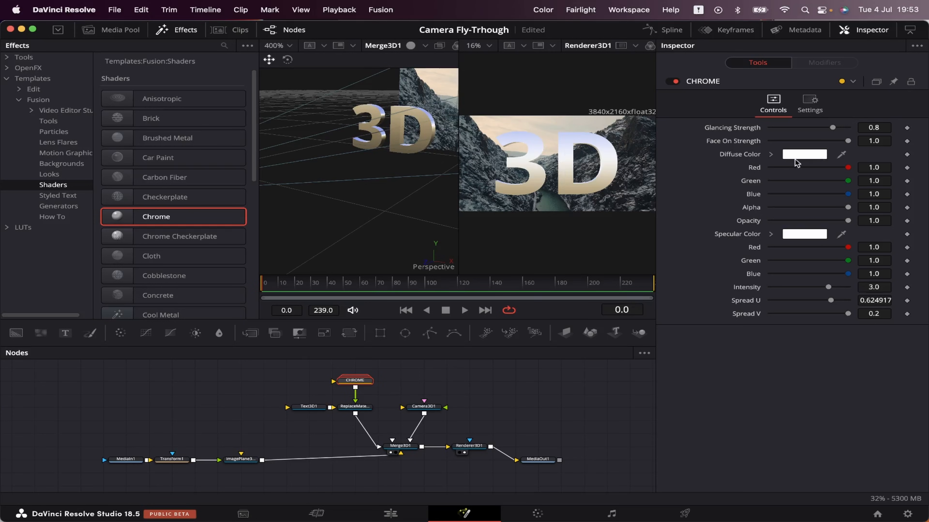
pyautogui.click(804, 154)
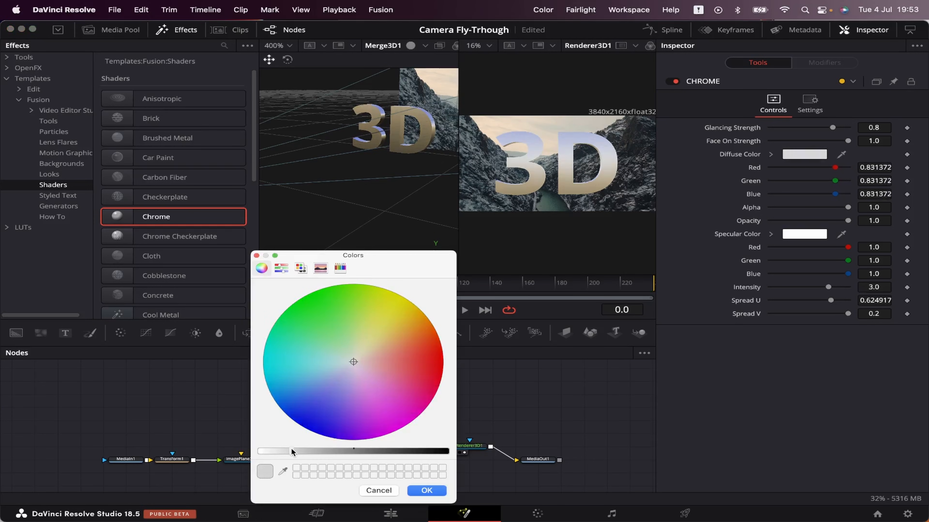
pyautogui.click(379, 491)
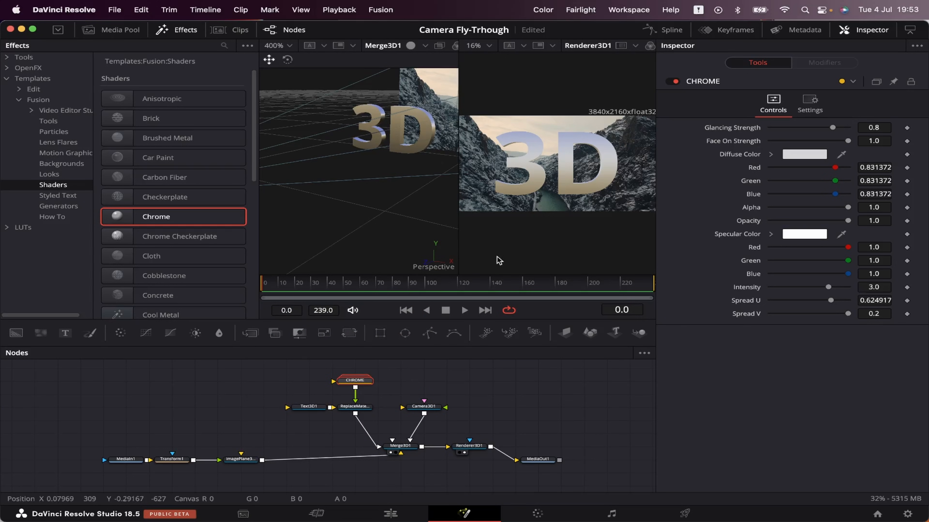
pyautogui.click(186, 30)
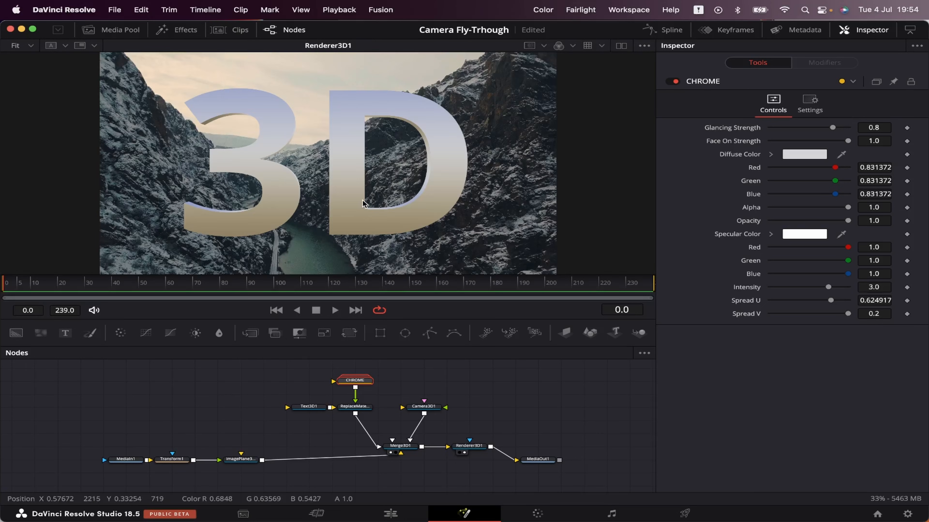
# - Keyframe Text3D1's Translation X/Y/Z at frame 0 as the starting position
pyautogui.click(308, 407)
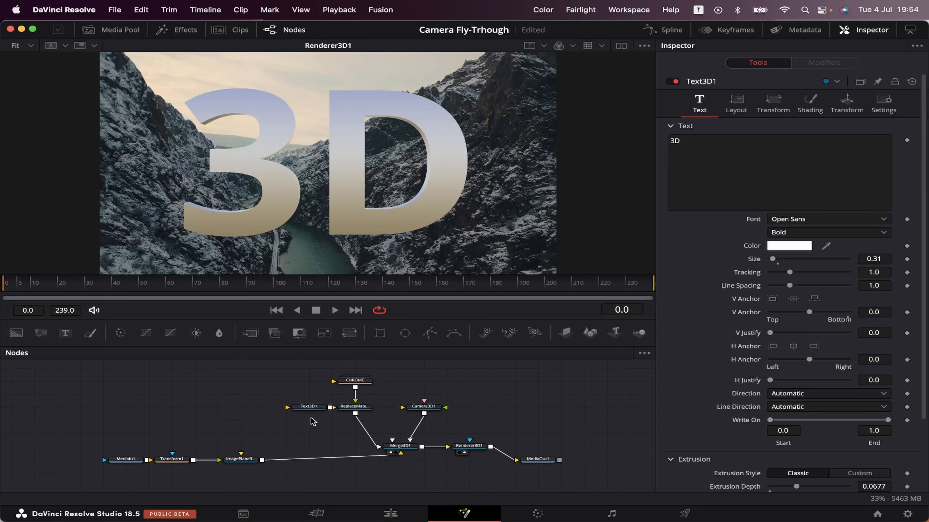
pyautogui.click(309, 408)
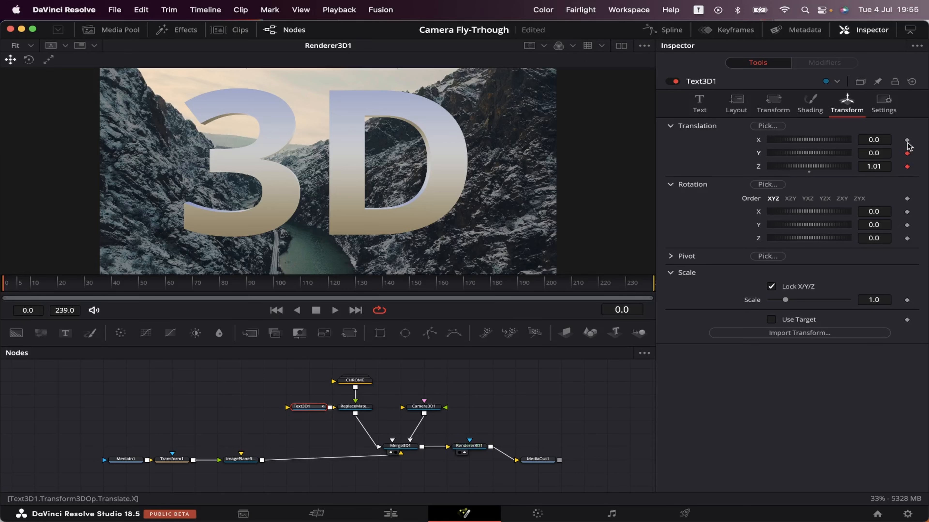
pyautogui.click(367, 294)
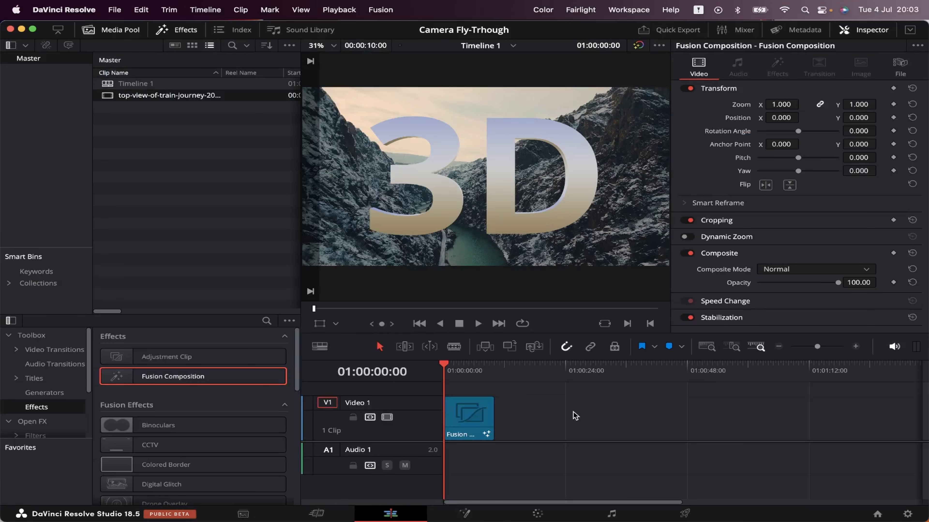
pyautogui.moveTo(587, 398)
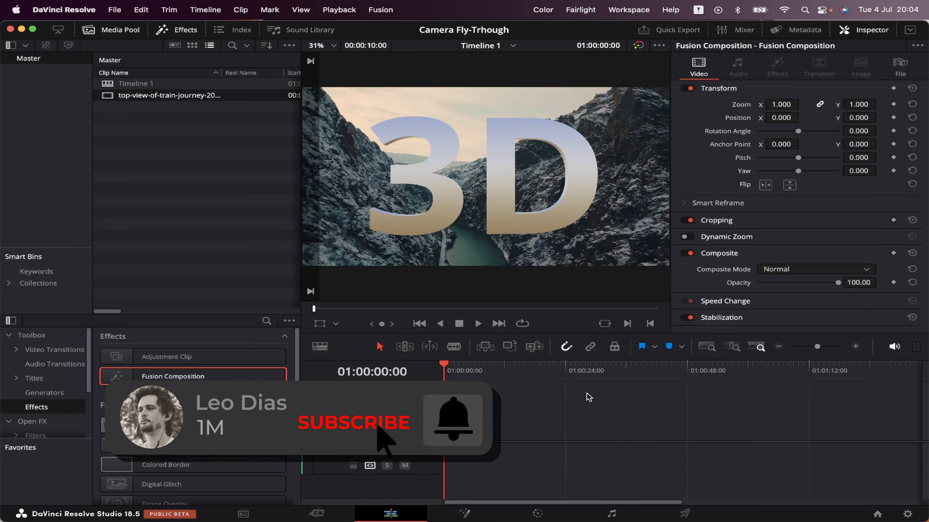
pyautogui.click(353, 424)
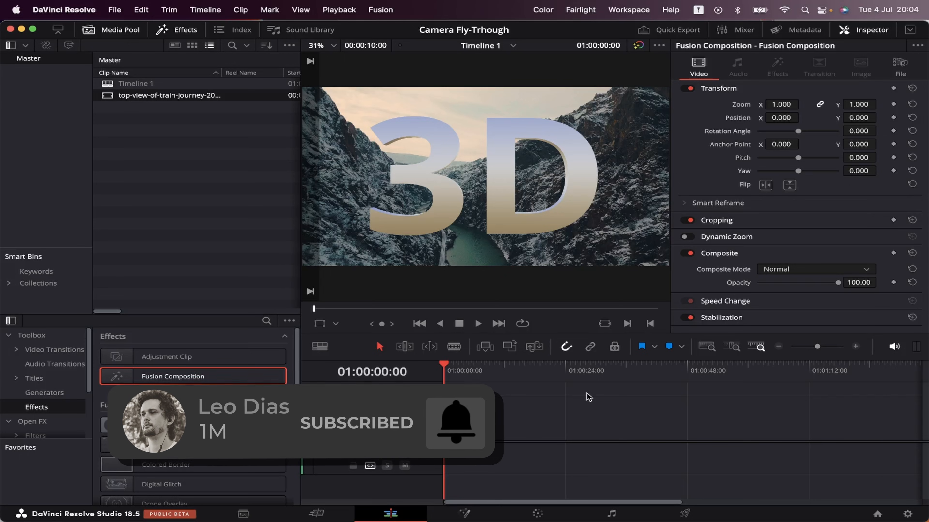